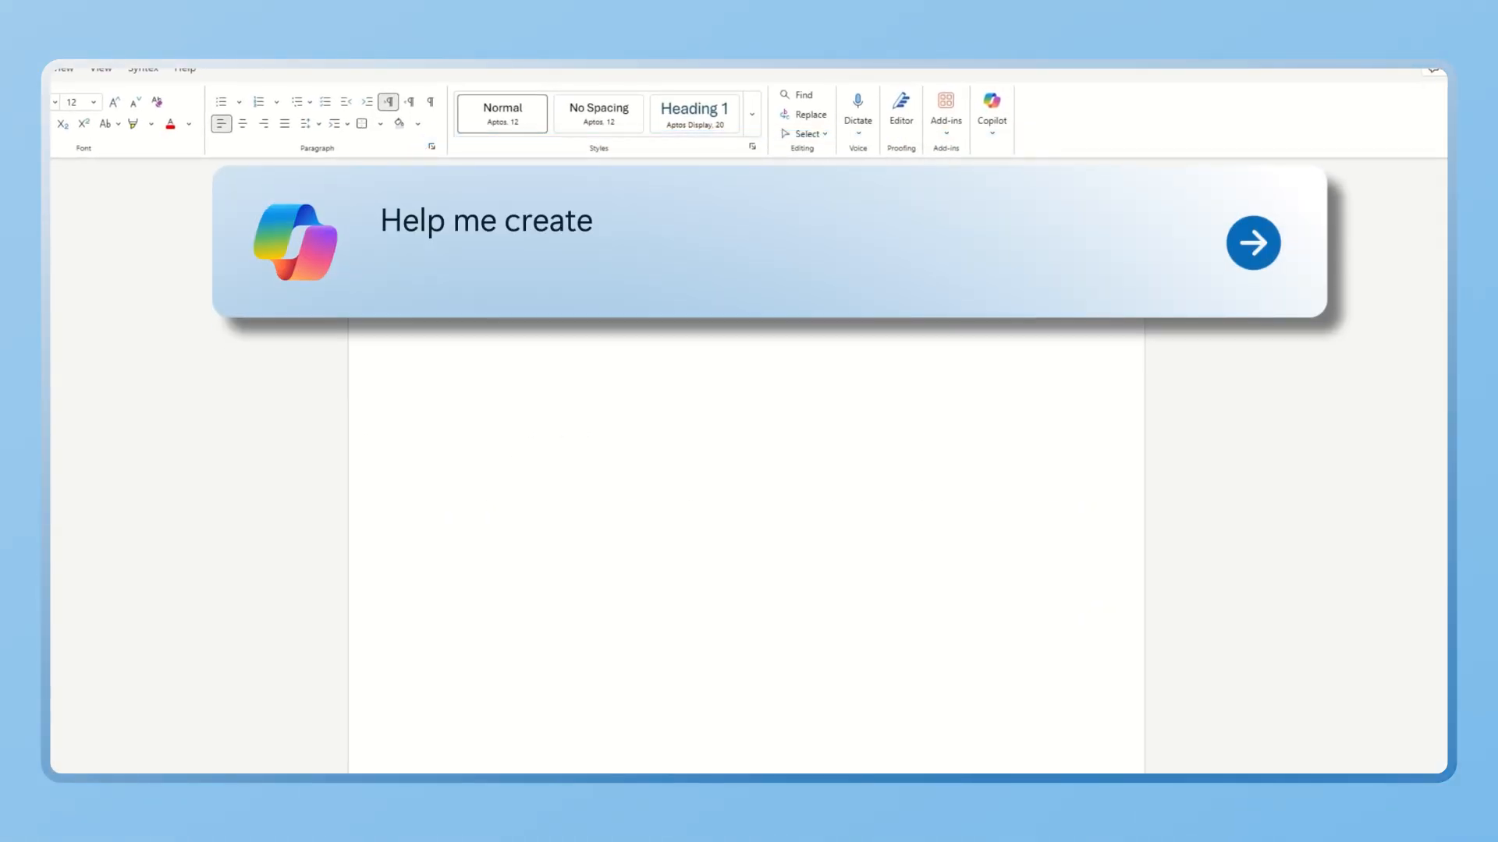
Step: Ask Copilot for 'a list of common interview questions for a Product Manager' and submit it
type("a list of common interview qu")
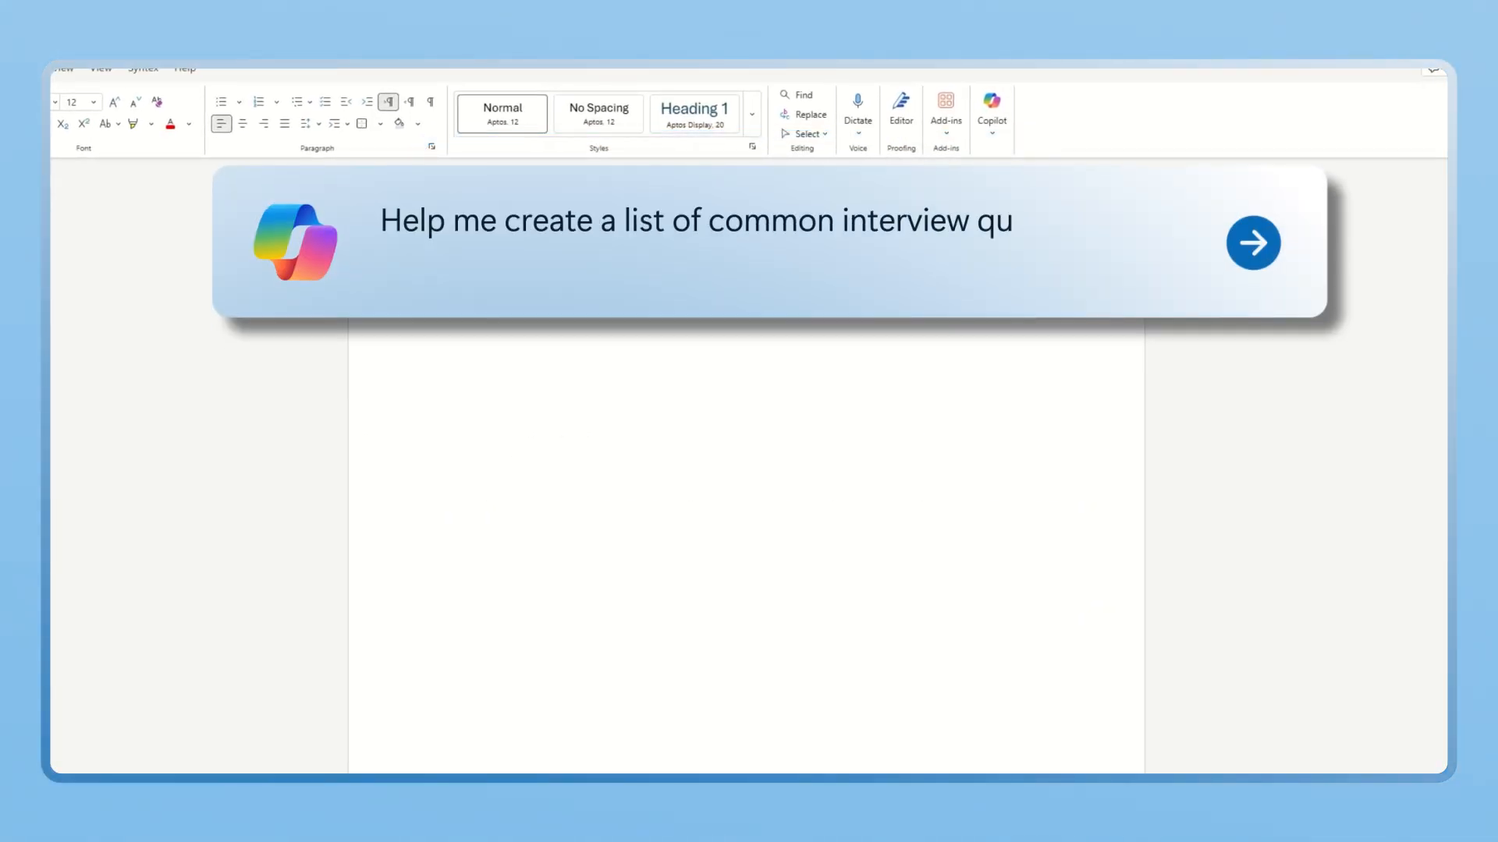
type("estions for a Product Manager")
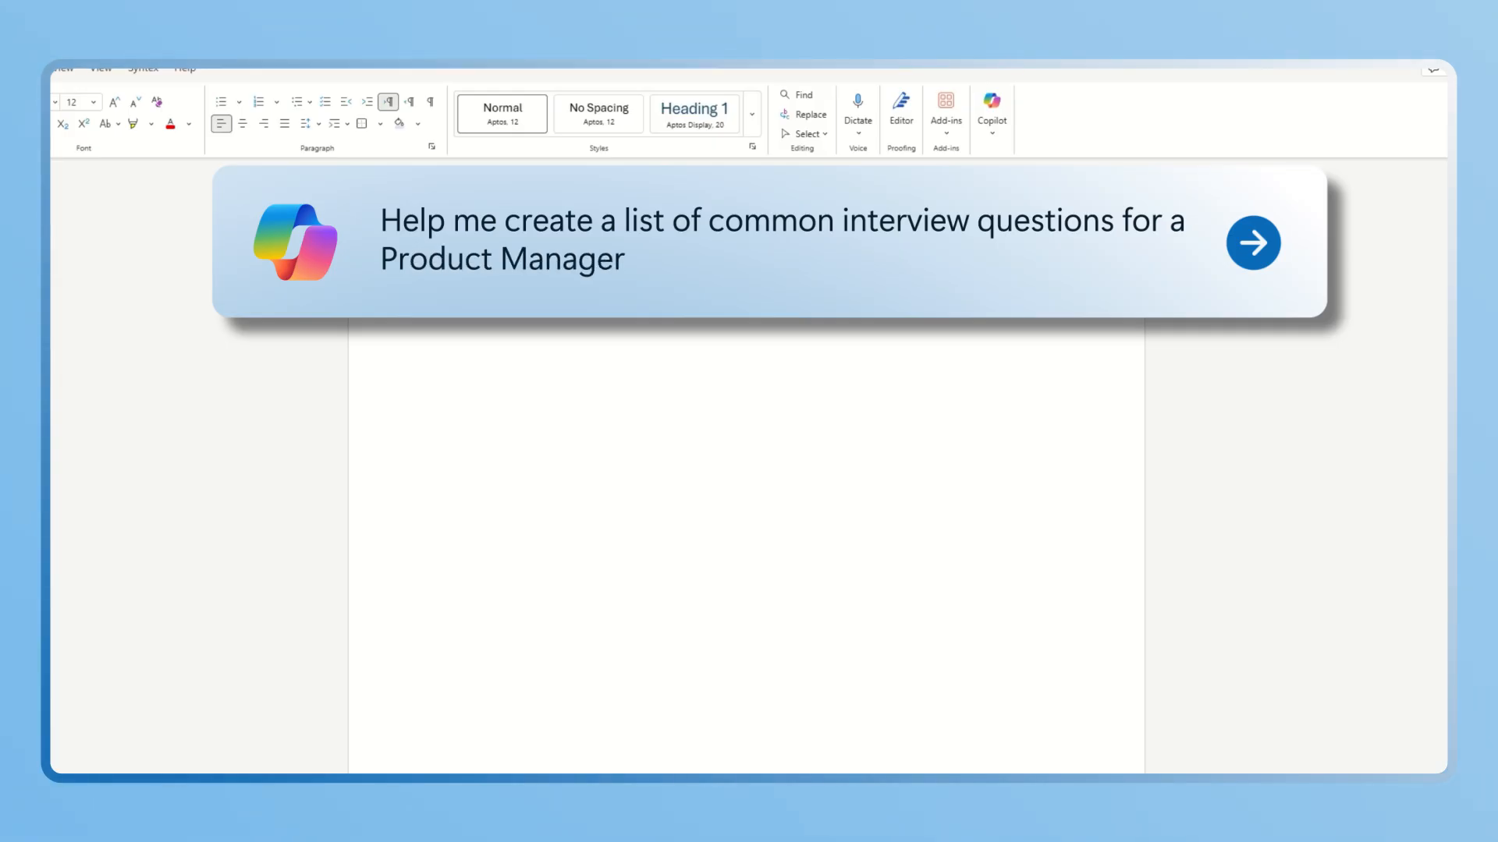
left_click(1253, 242)
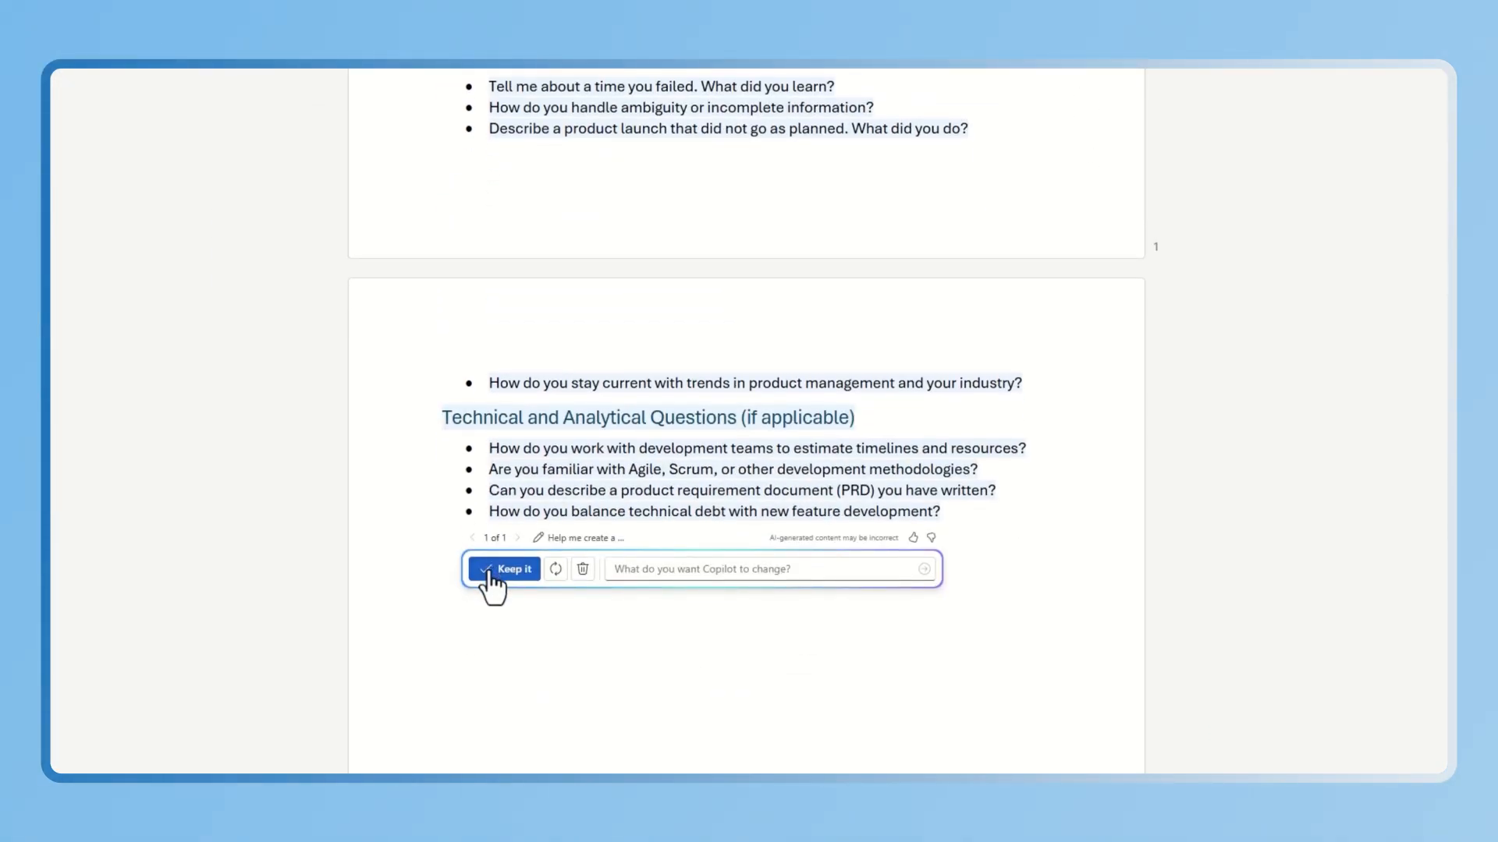
Step: Keep the generated questions, then request resume-based sample answers in a new Copilot draft
left_click(509, 567)
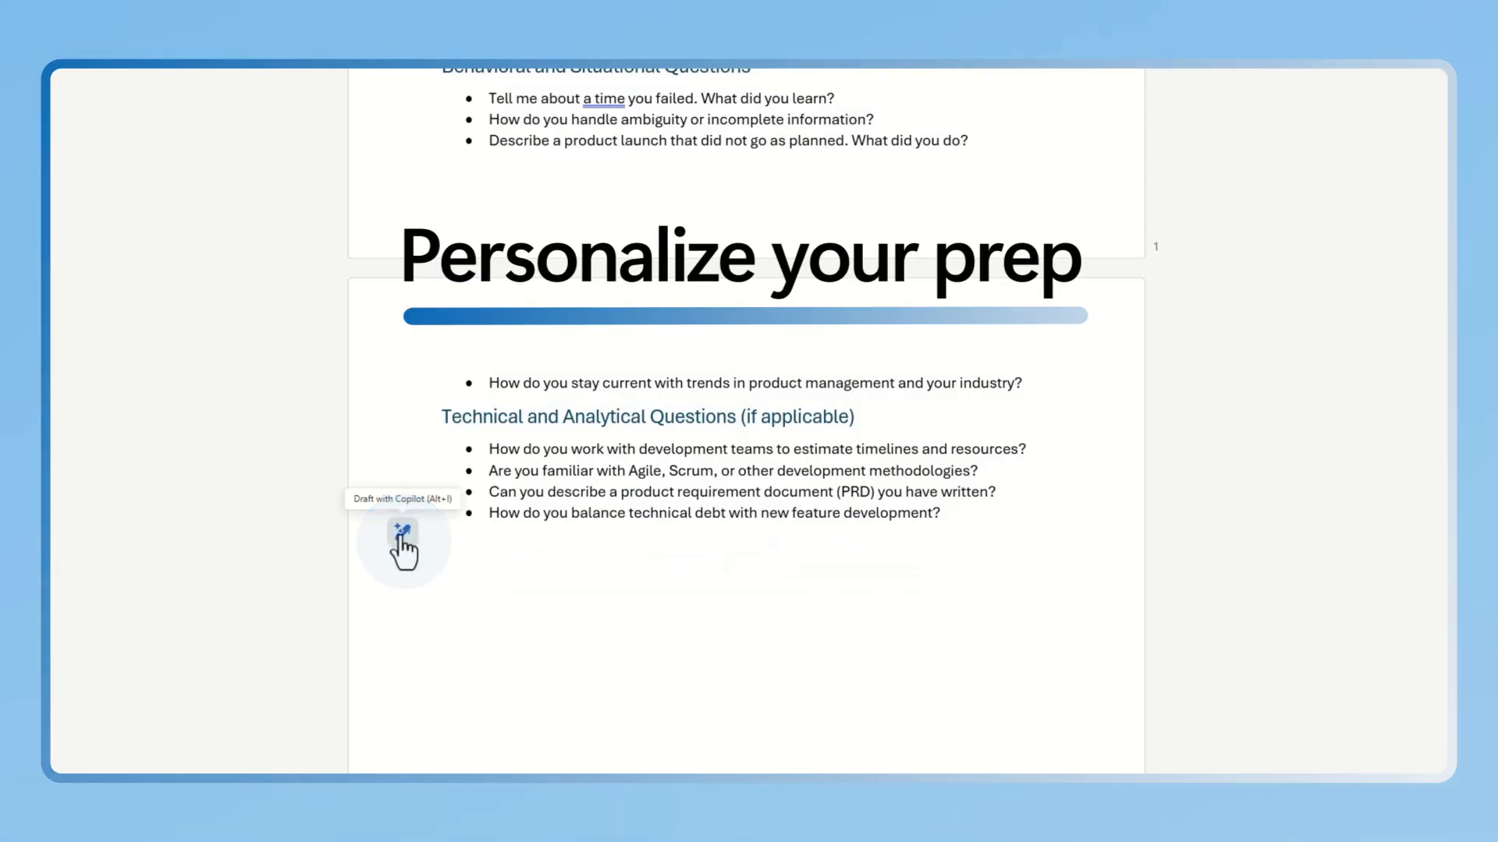
left_click(402, 545)
type("Add sample answers for each question based on my experience AI Product Manager Resume.docx")
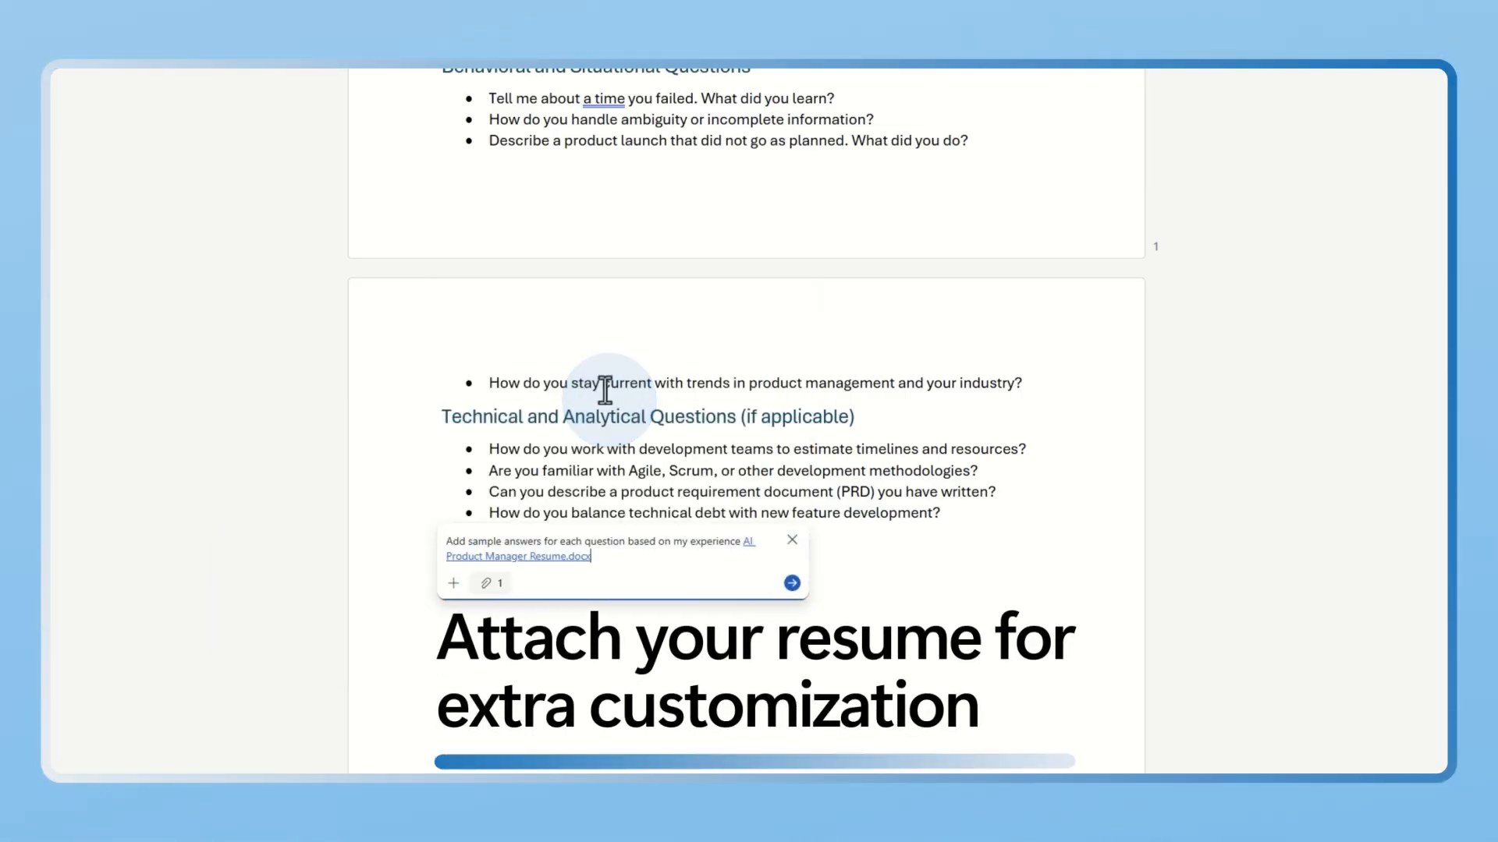
left_click(790, 583)
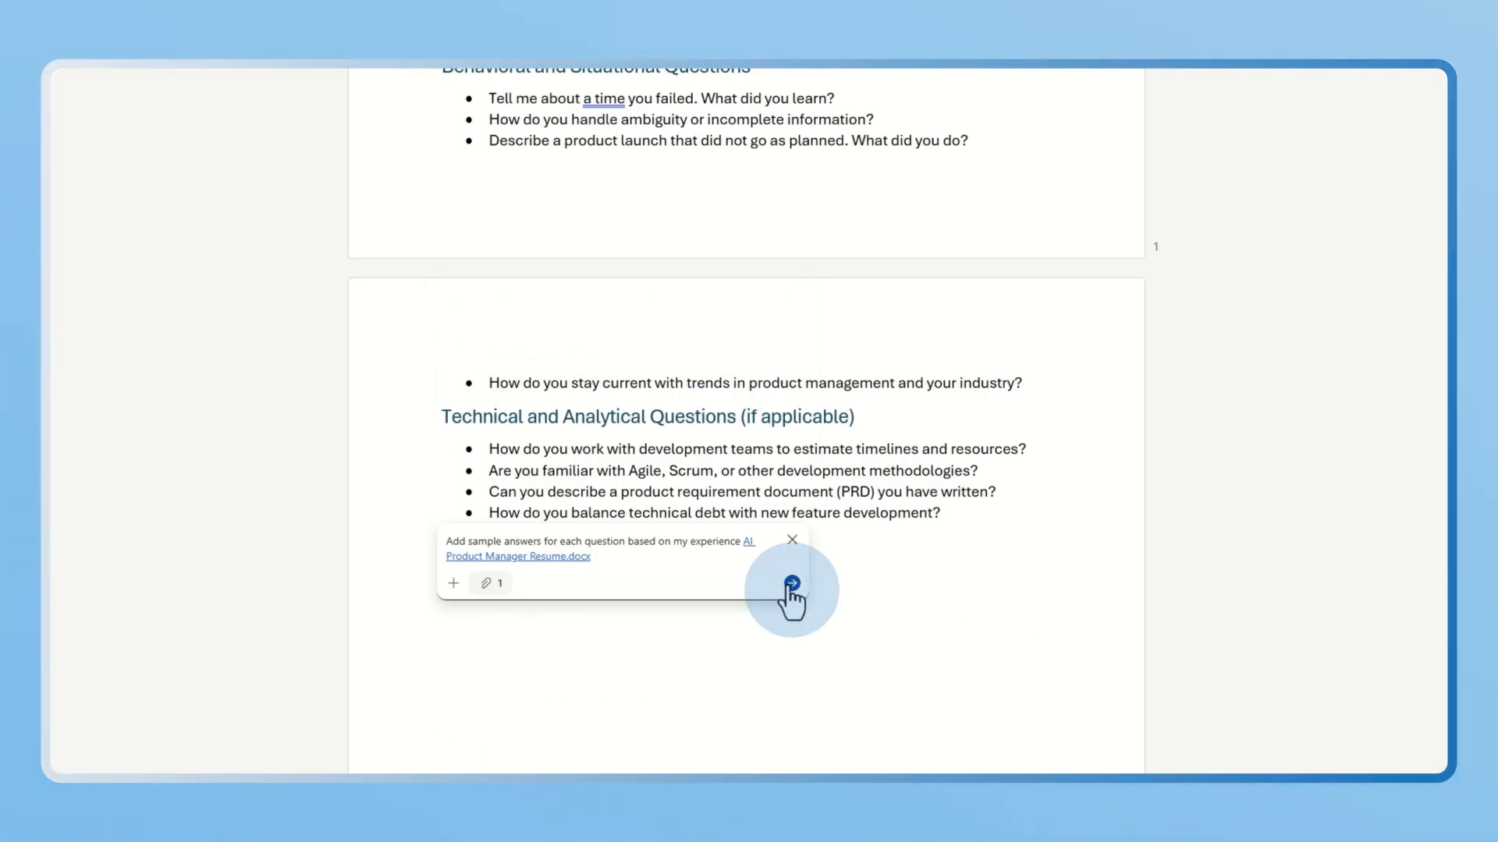
left_click(789, 585)
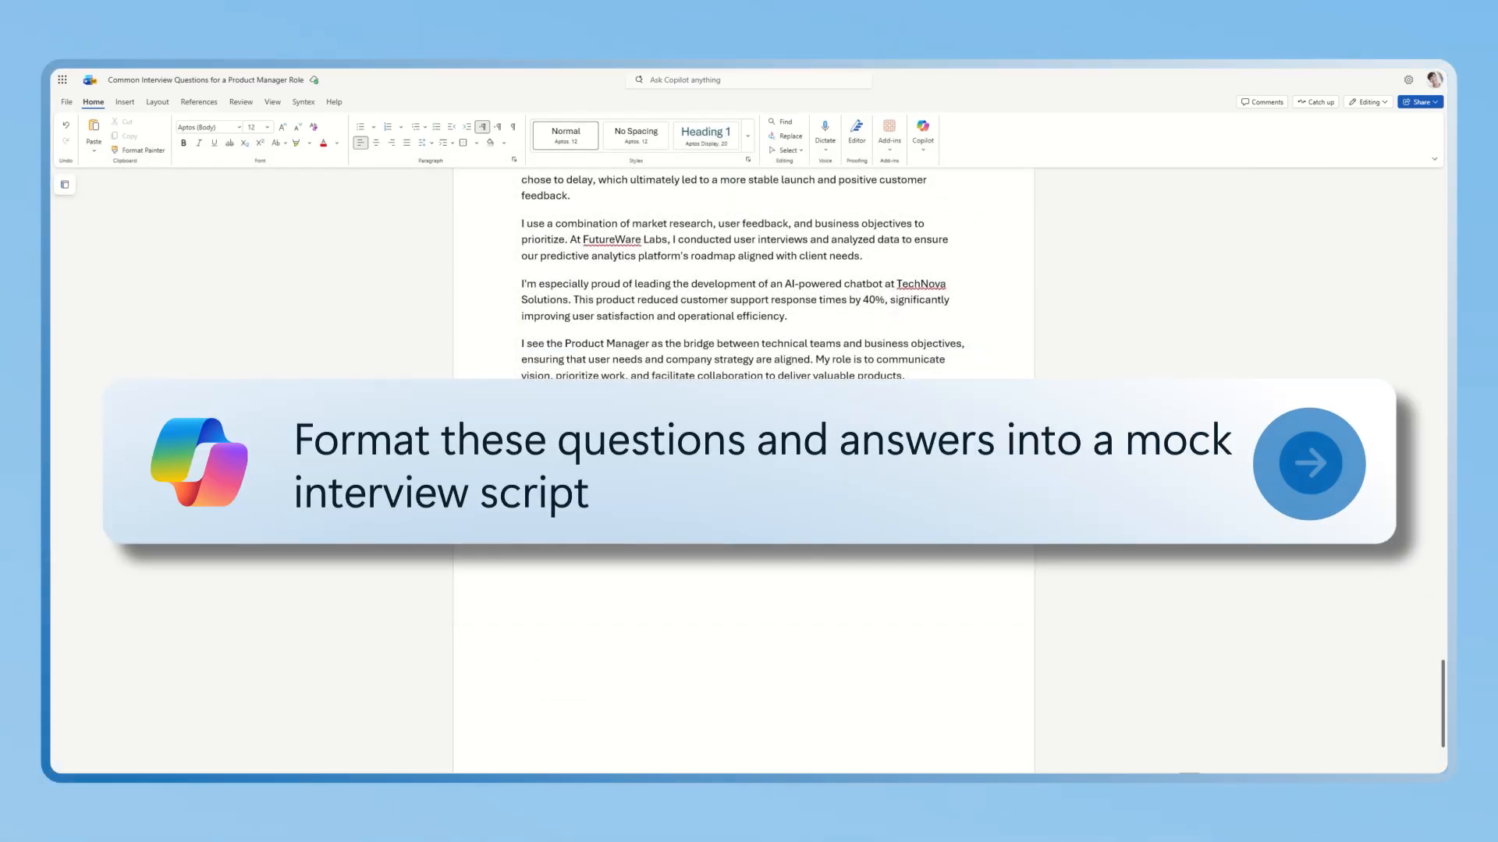
Step: Send the request to format the questions and answers as a mock interview script
left_click(1309, 464)
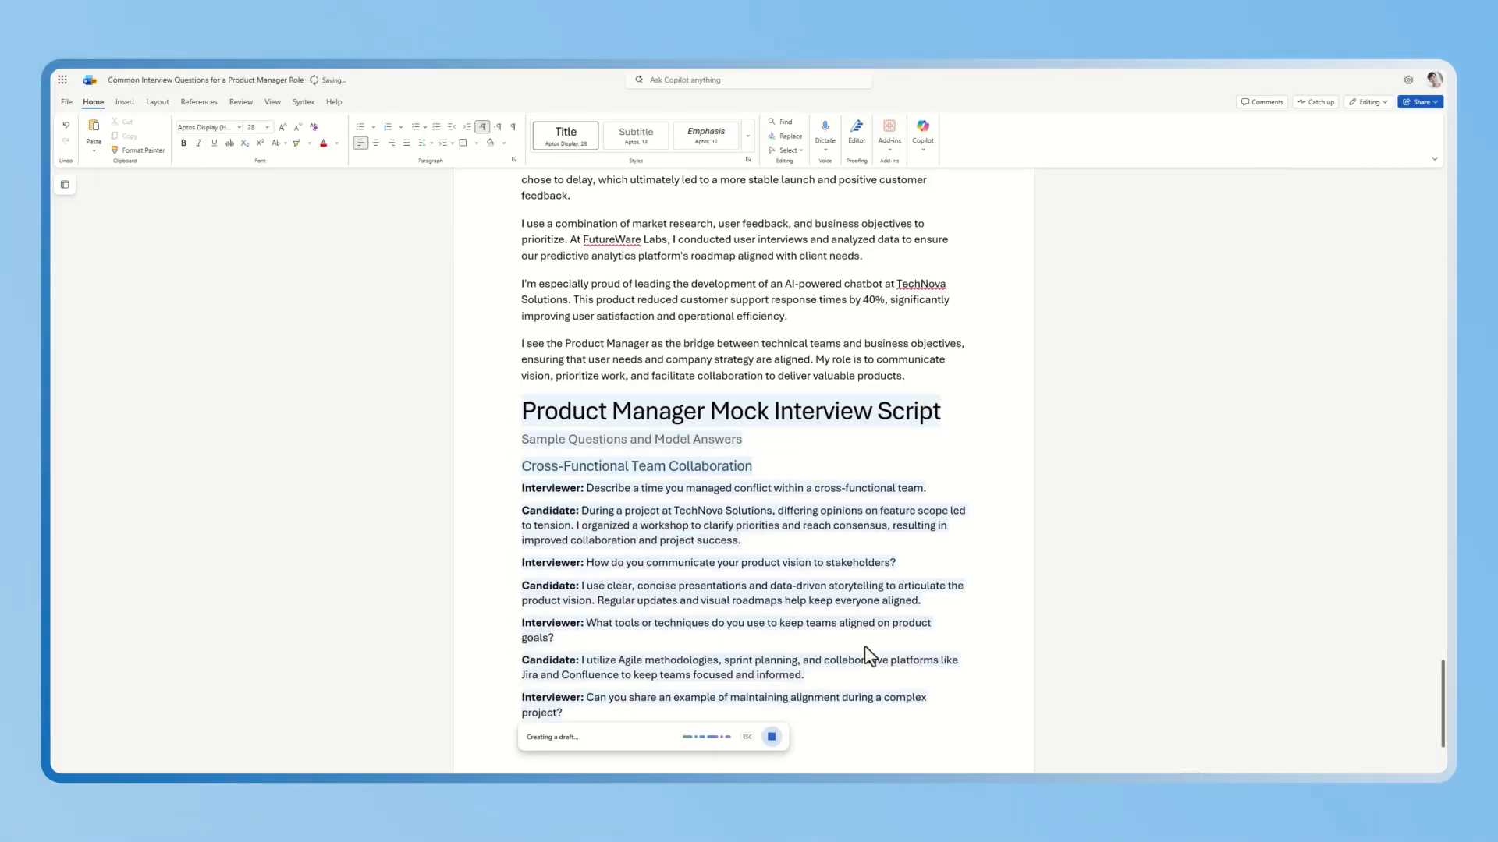